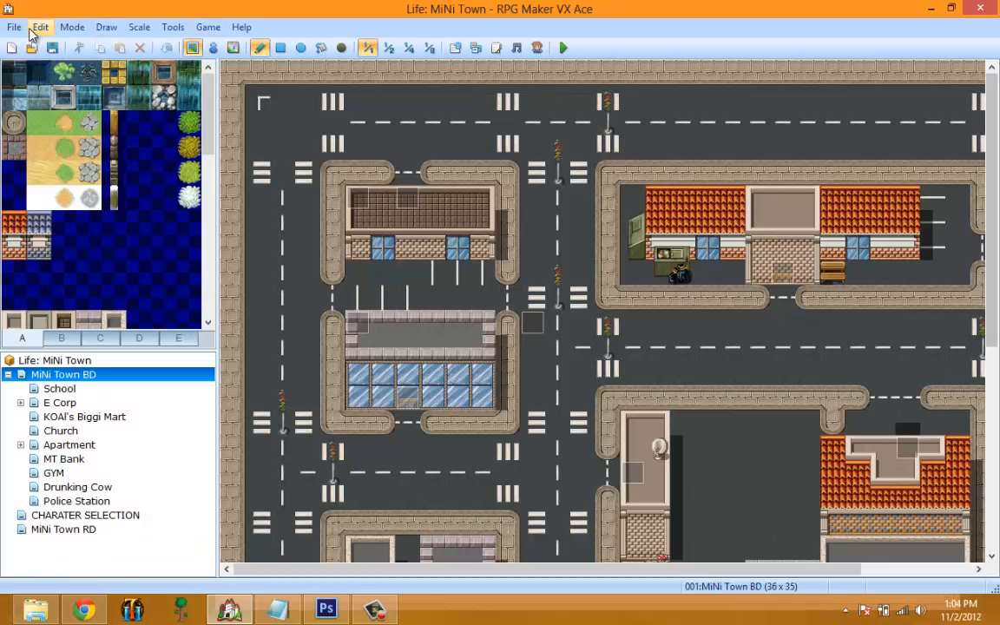
Step: Start a new project from the File menu, discarding unsaved changes to Life: MiNi Town
click(14, 28)
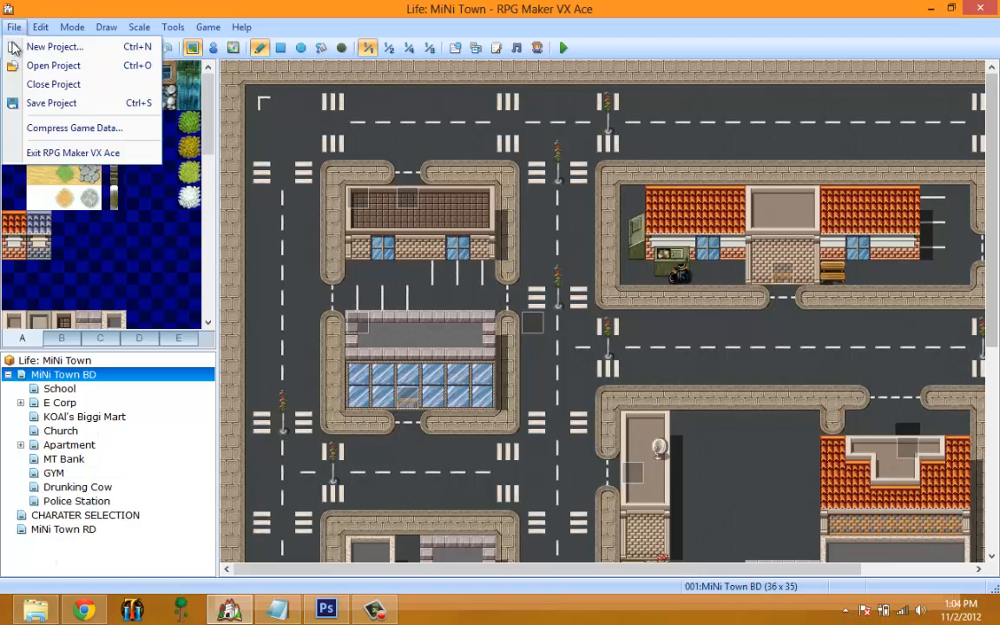
click(54, 45)
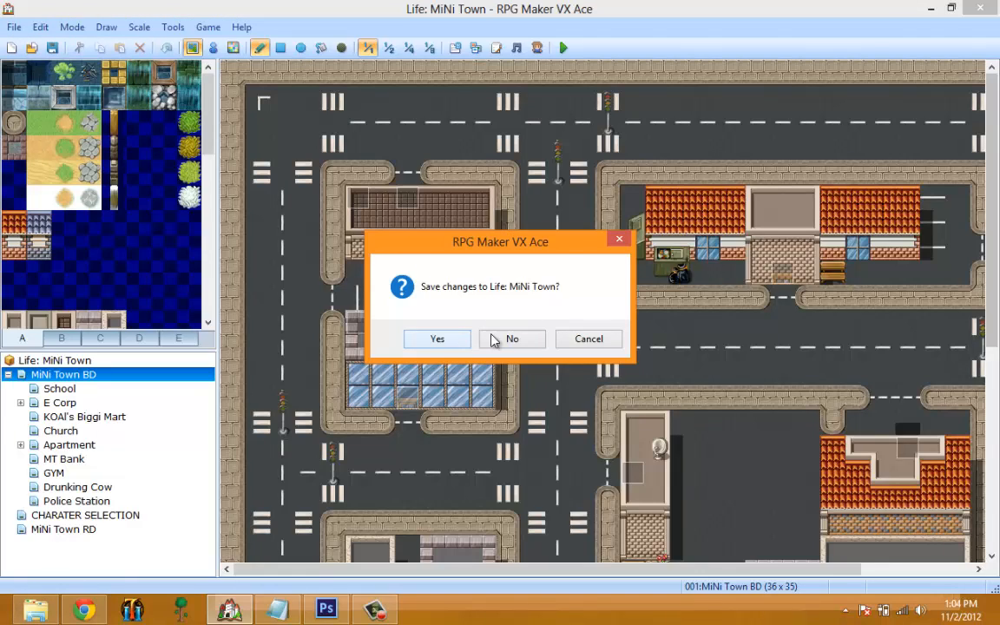
click(512, 338)
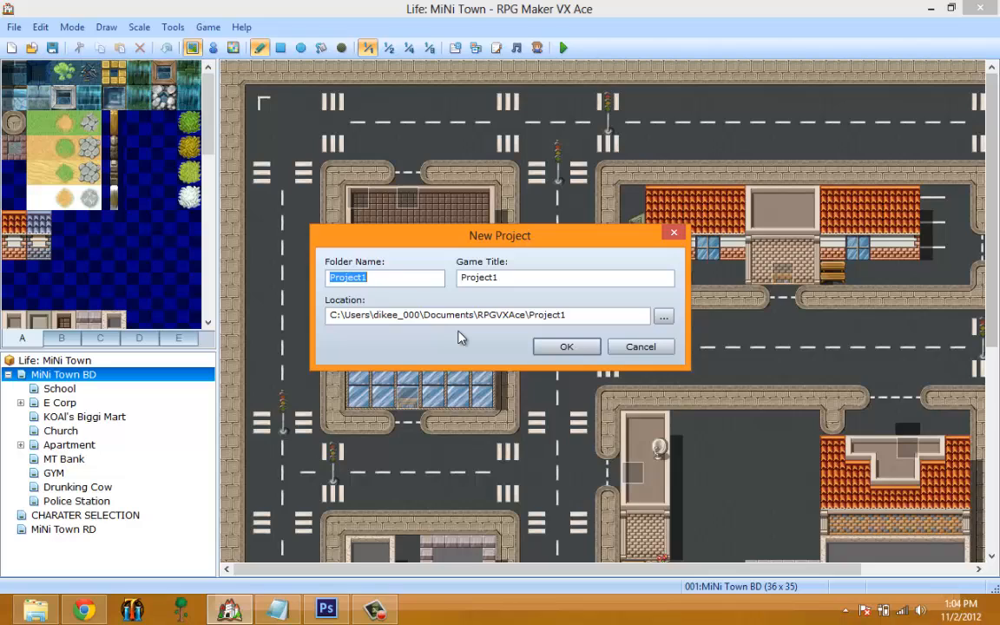
Step: Name the project 'Tutorial World' as folder and game title and confirm its creation
text(T)
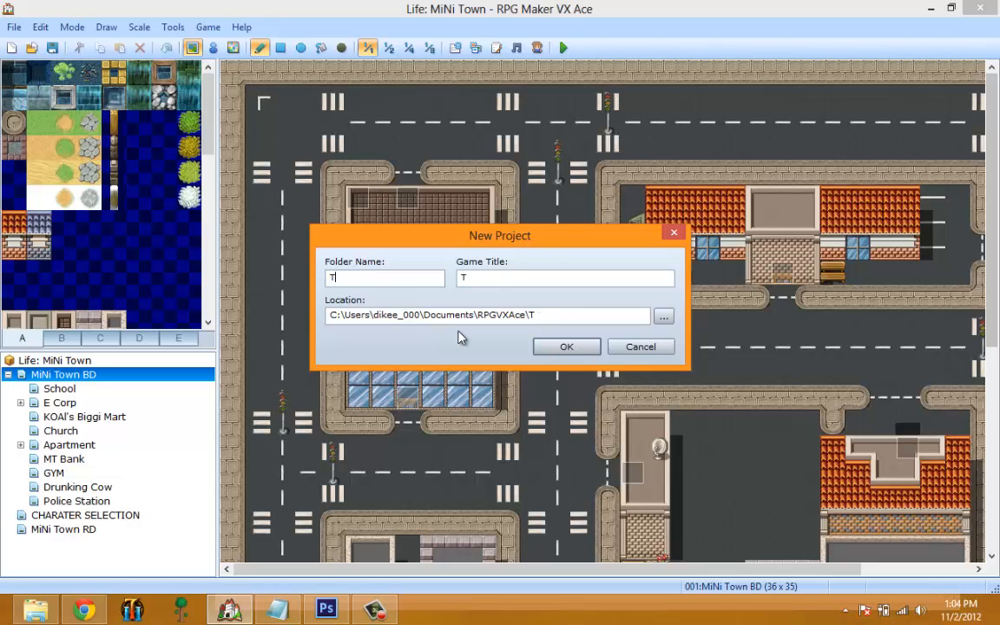
text(utorial)
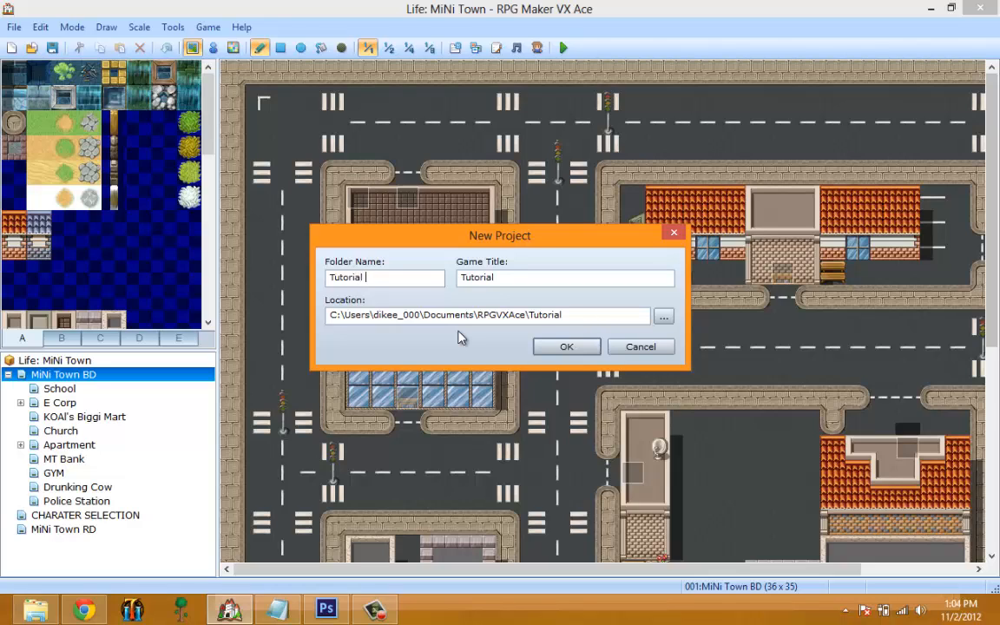
text(World)
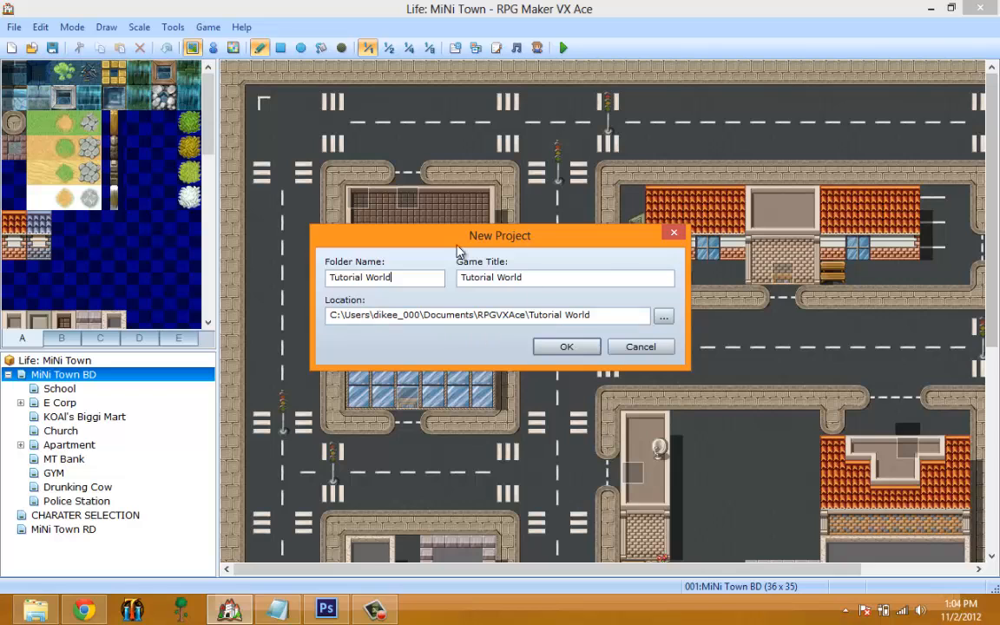
click(566, 348)
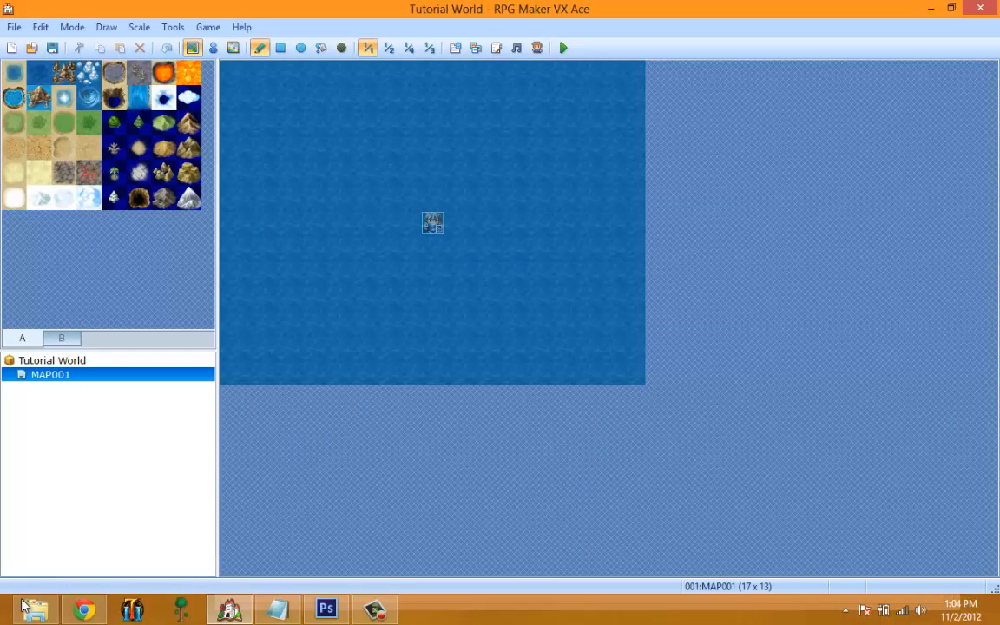
mouse_move(159, 230)
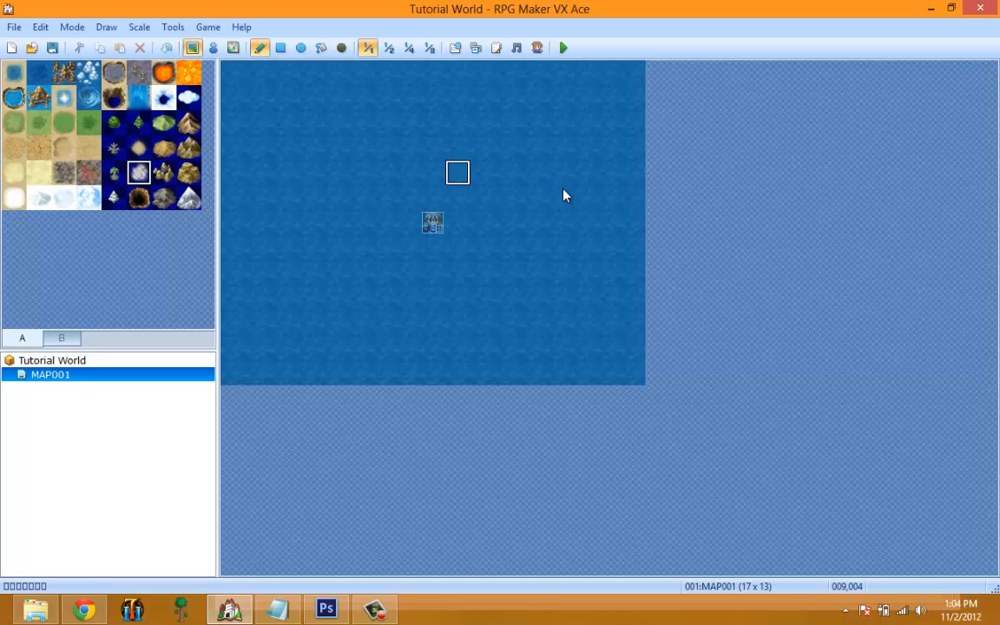
mouse_move(507, 180)
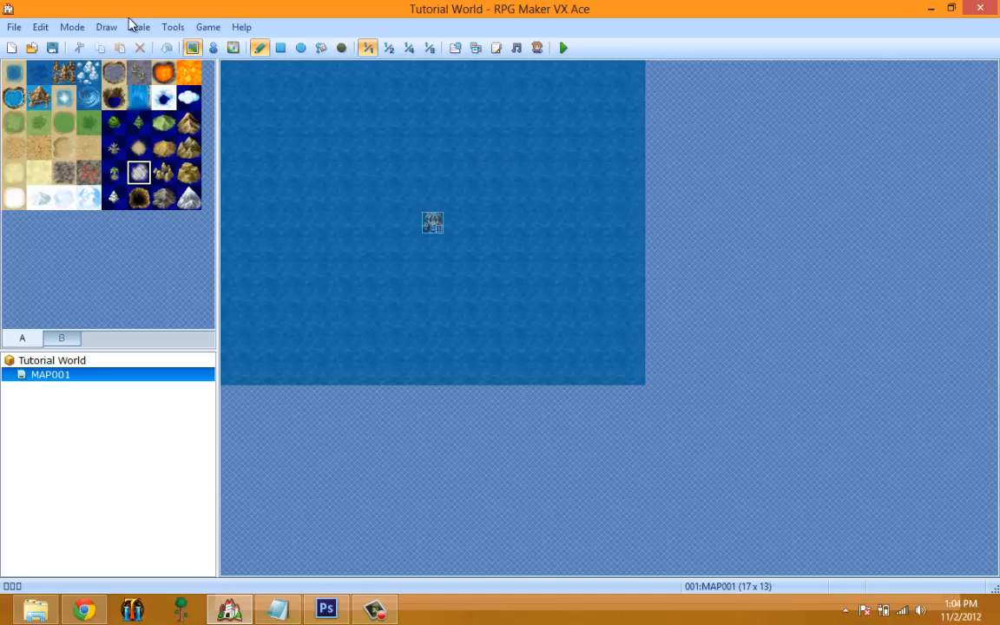
mouse_move(430, 49)
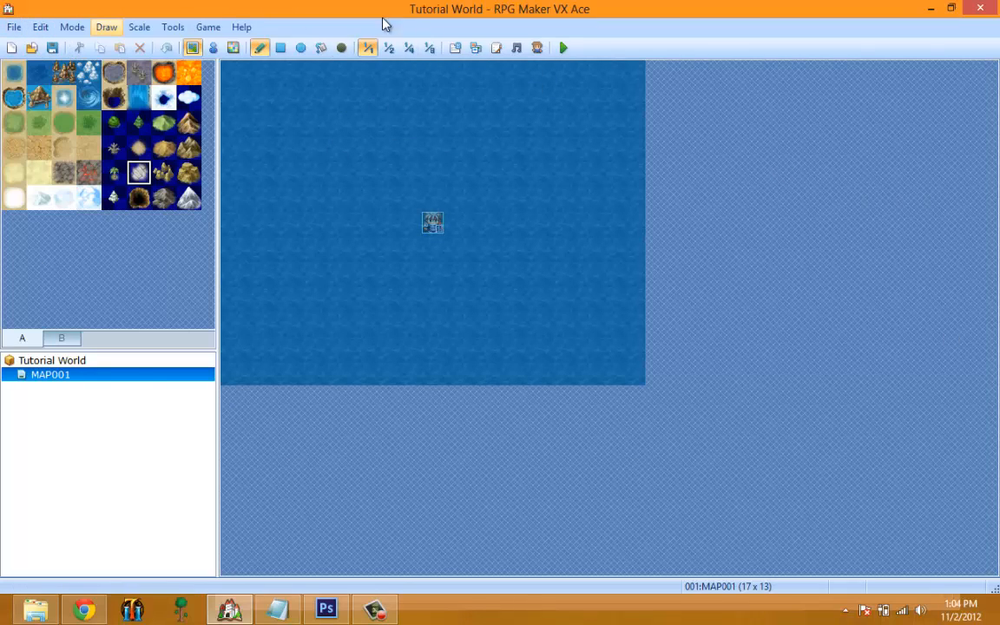
Step: Browse the Draw menu, then show the Tools menu with database and script editor entries
click(163, 147)
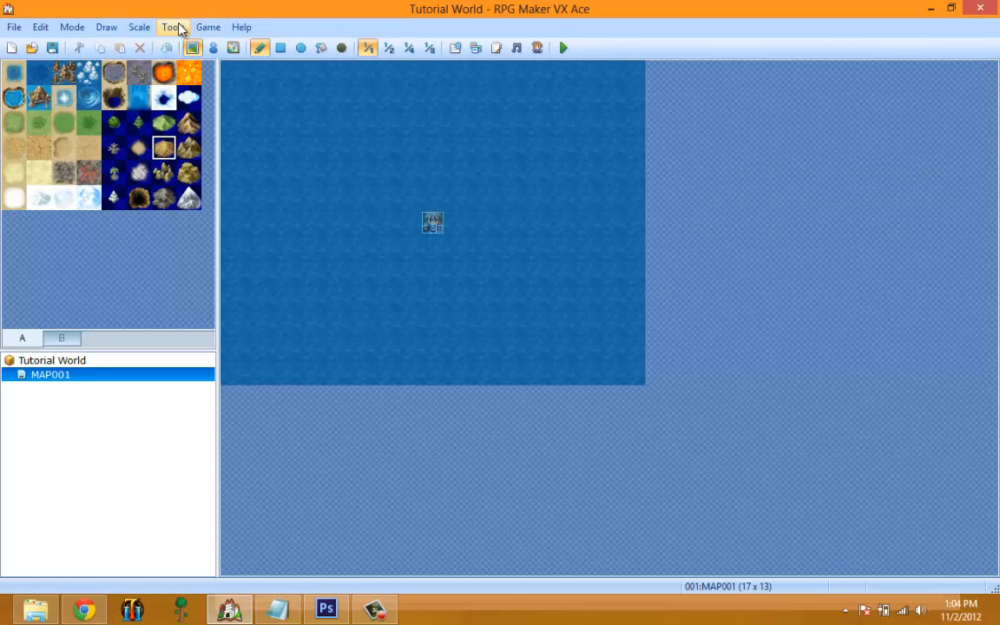
click(172, 28)
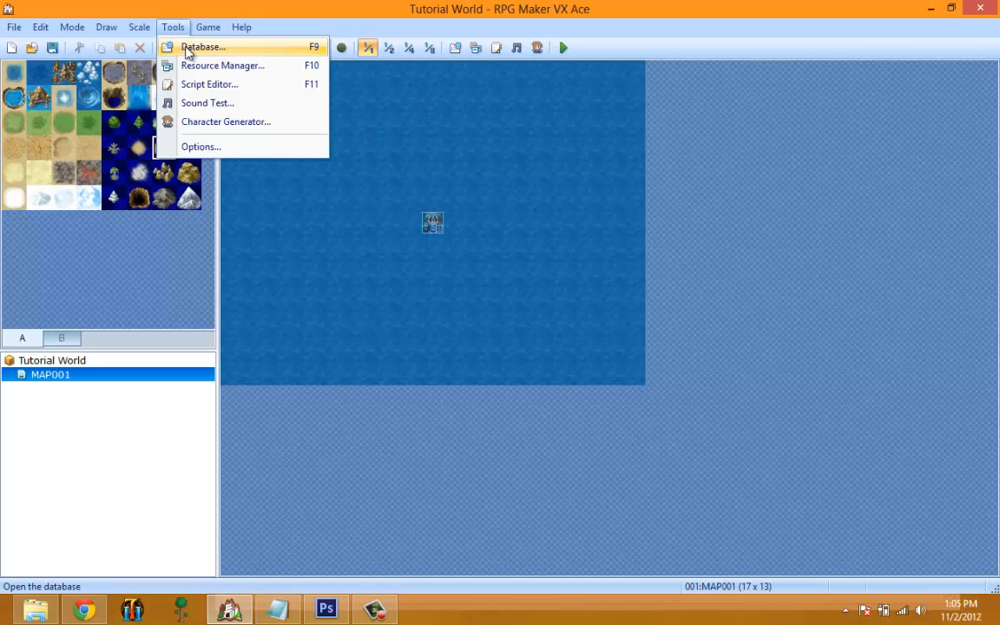
click(203, 47)
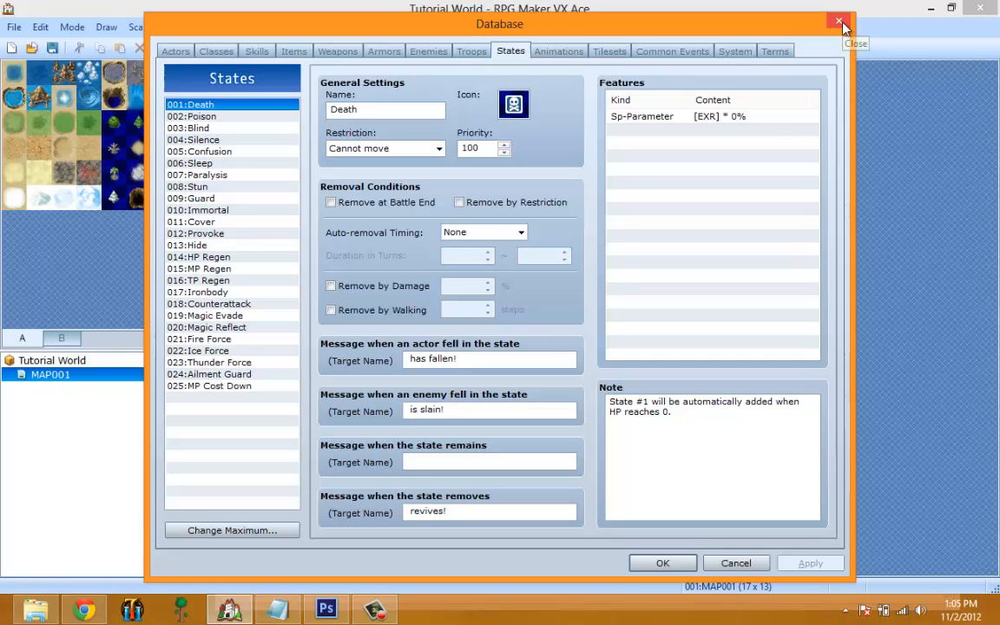
click(840, 21)
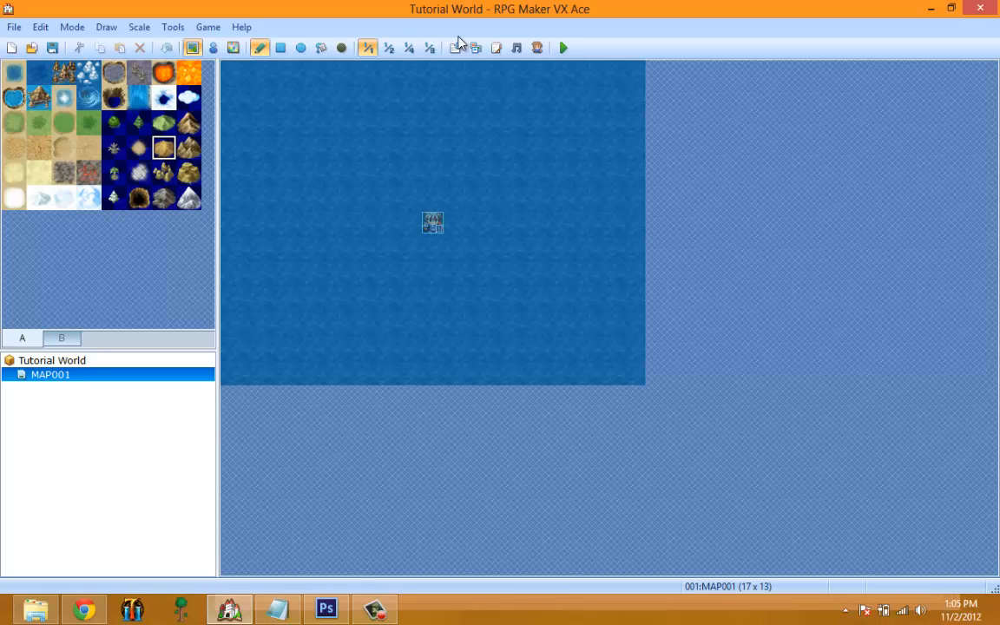
mouse_move(407, 174)
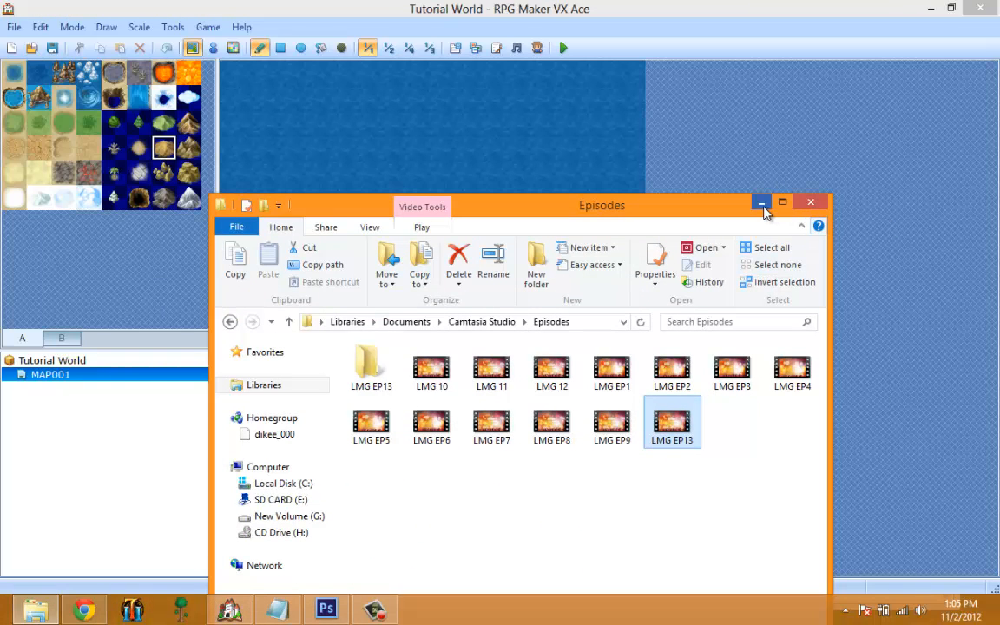
click(761, 202)
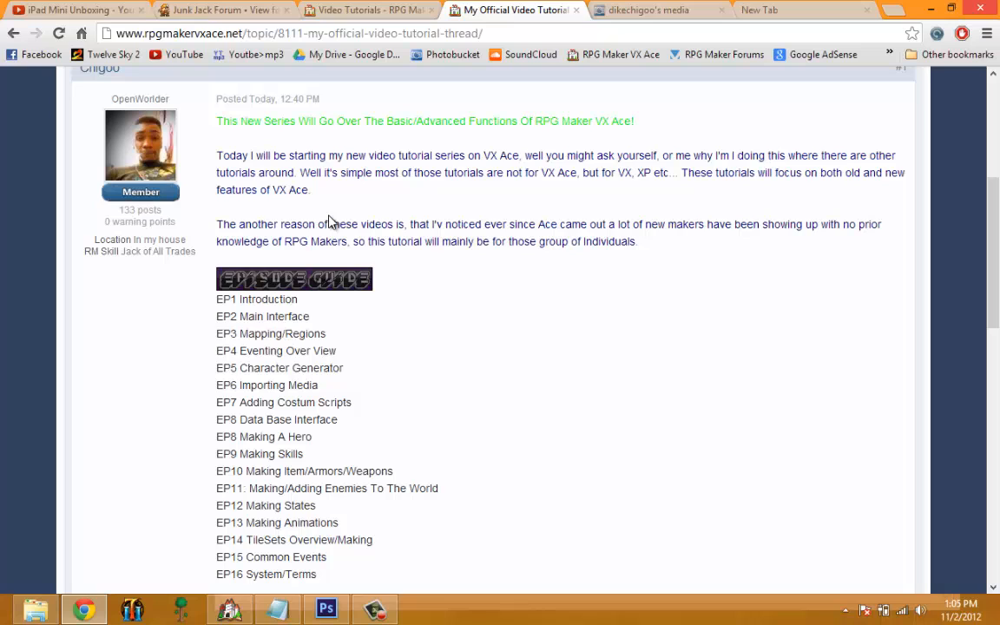
Step: Scroll the rpgmakervxace.net thread and highlight the opening episode titles from EP1 Introduction
scroll(down, 3)
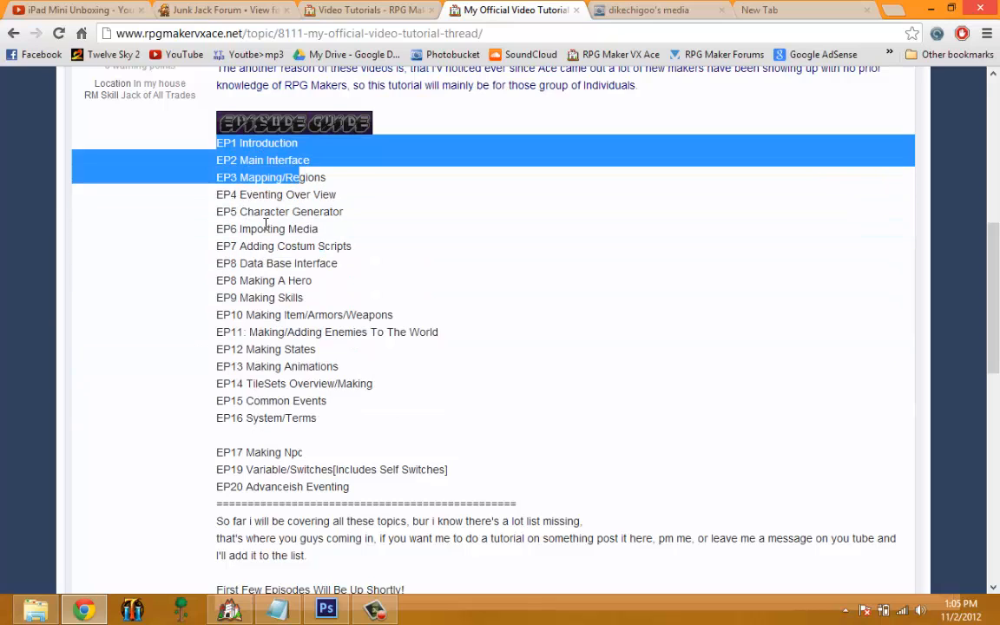
drag(293, 160, 302, 451)
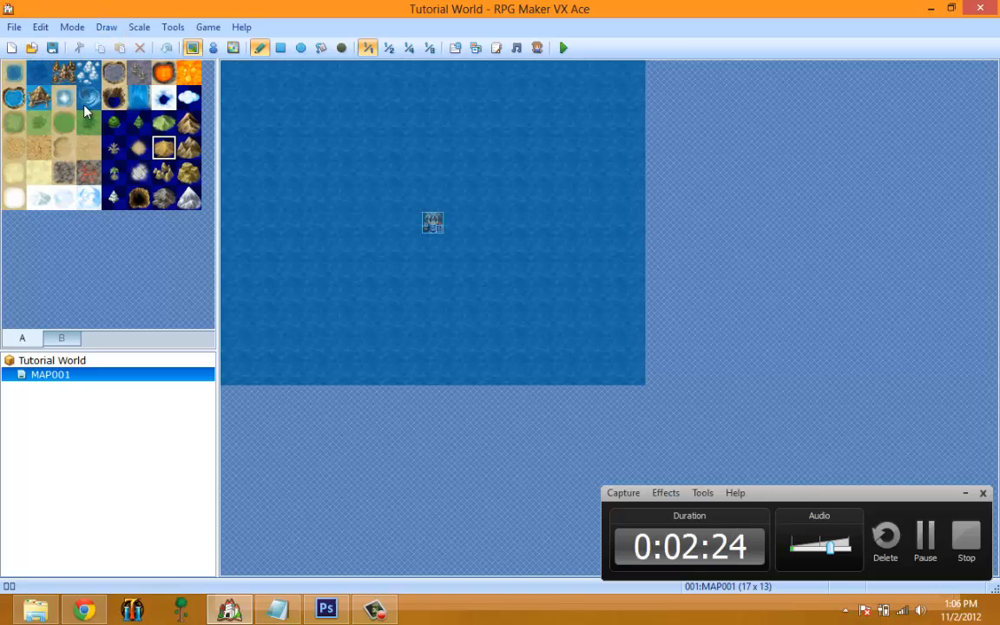
mouse_move(569, 333)
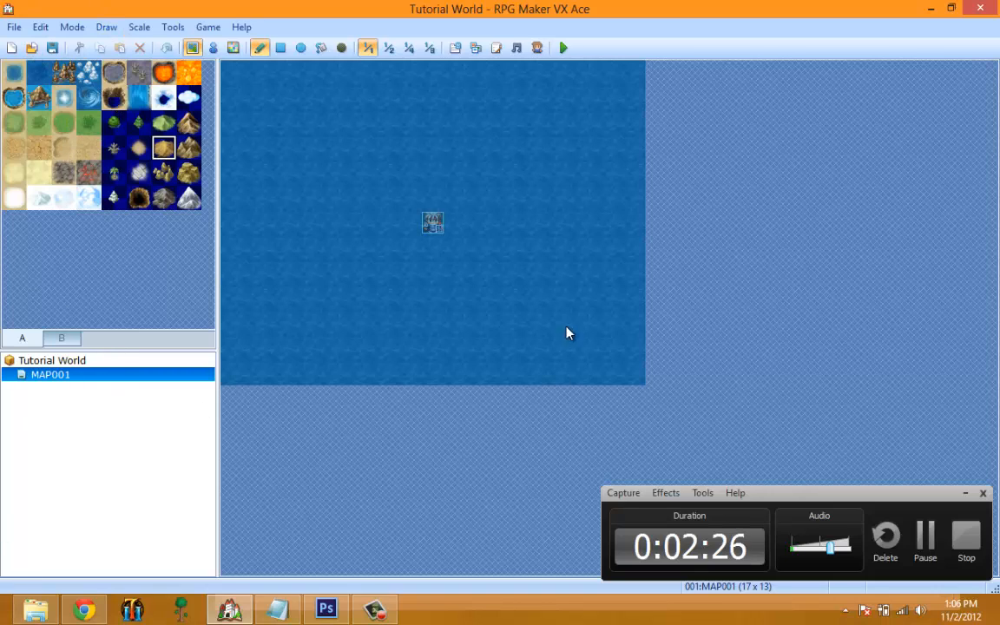
mouse_move(611, 53)
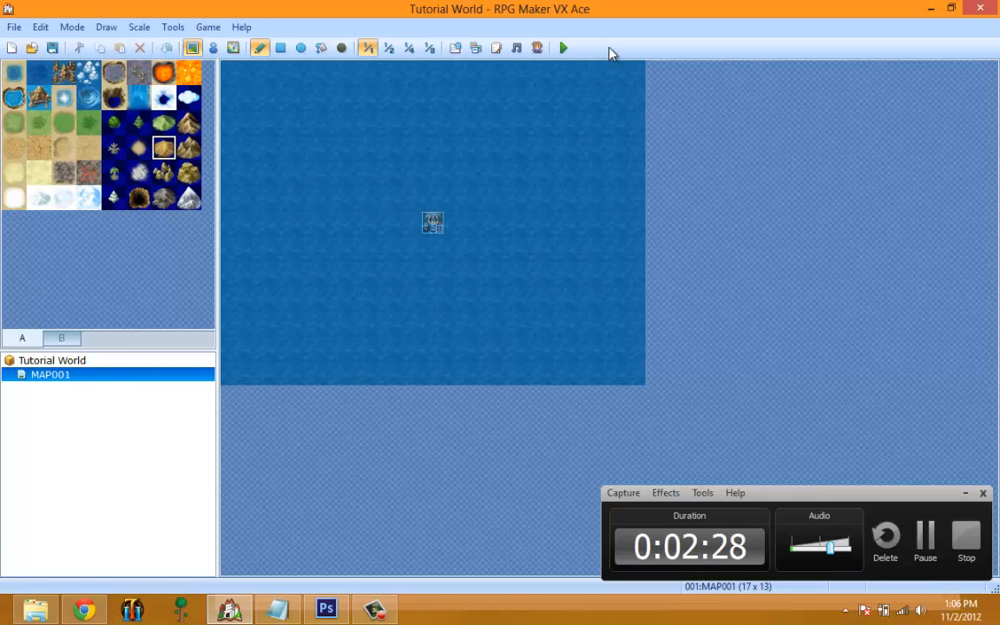
Step: Browse the Draw, Game, Scale and File menus of the blank map, then close them
click(261, 48)
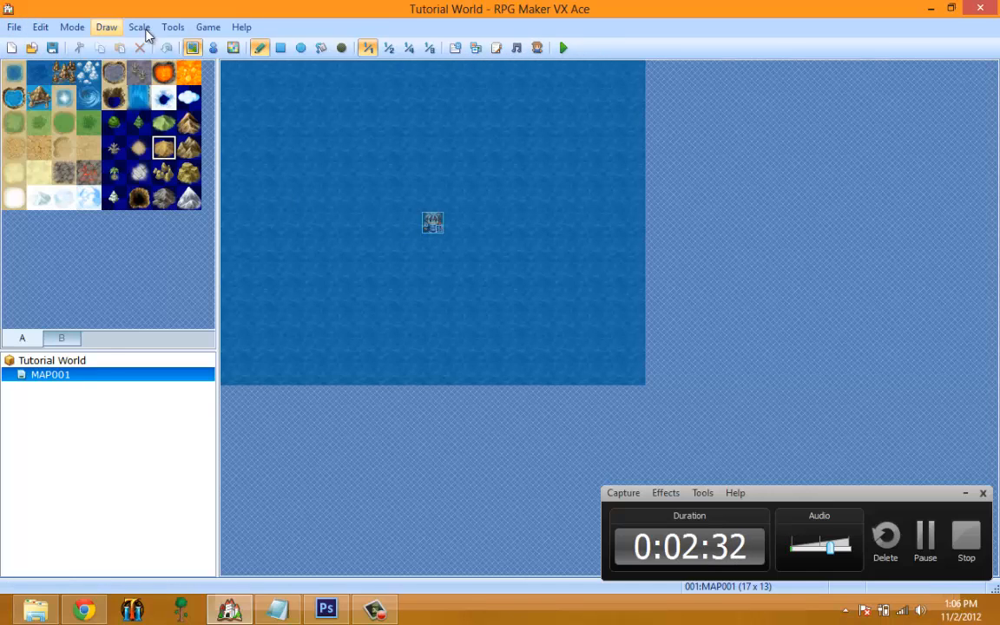
click(208, 28)
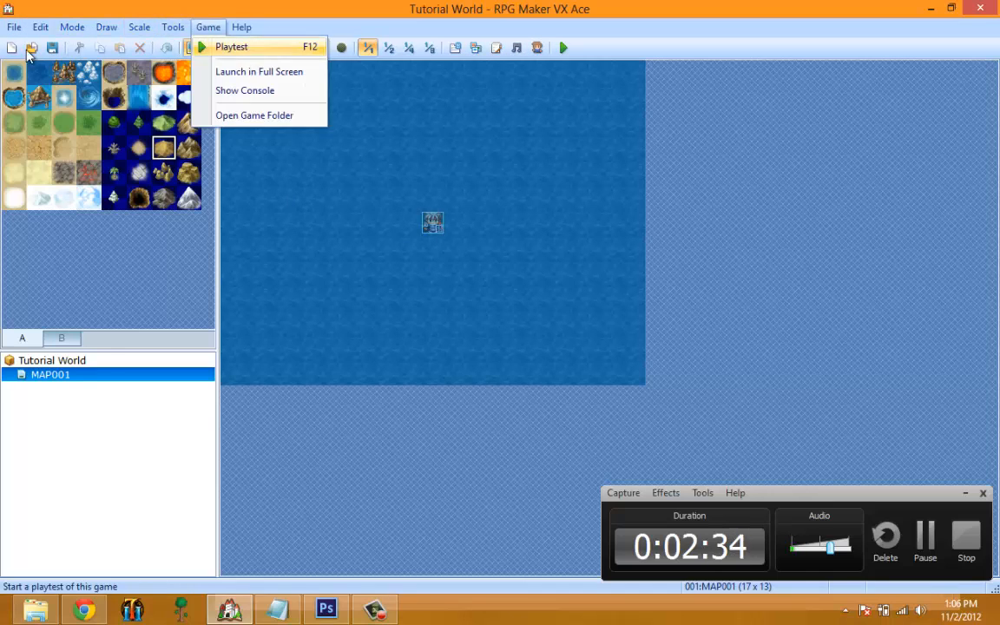
click(139, 27)
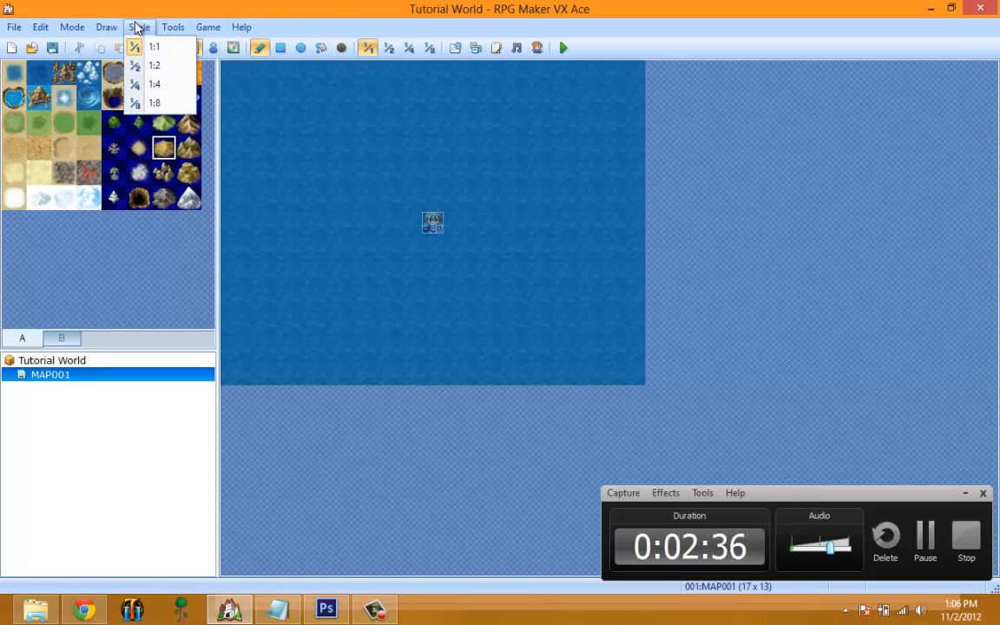
click(14, 27)
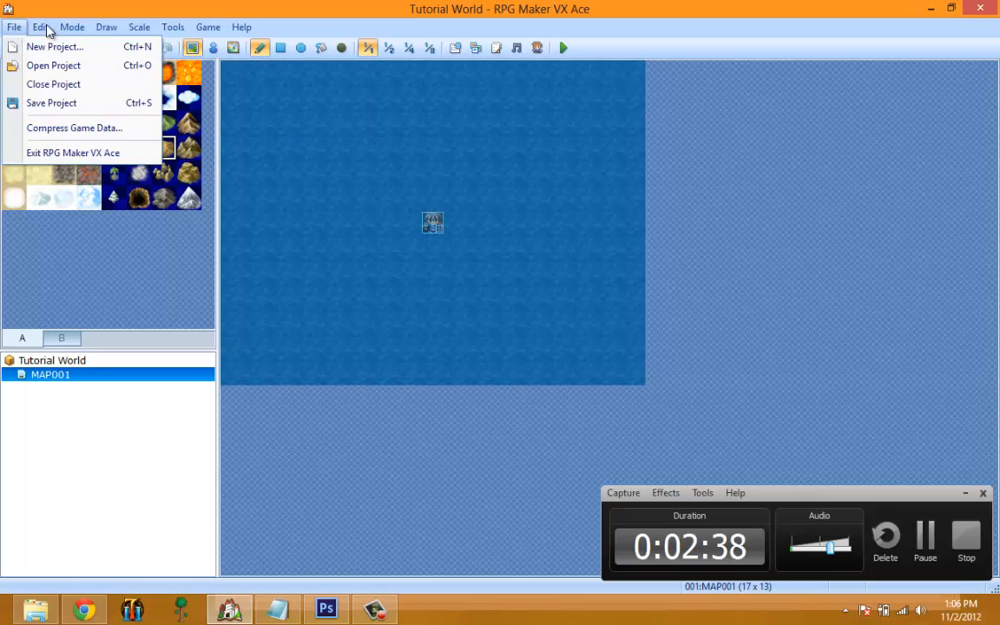
click(83, 608)
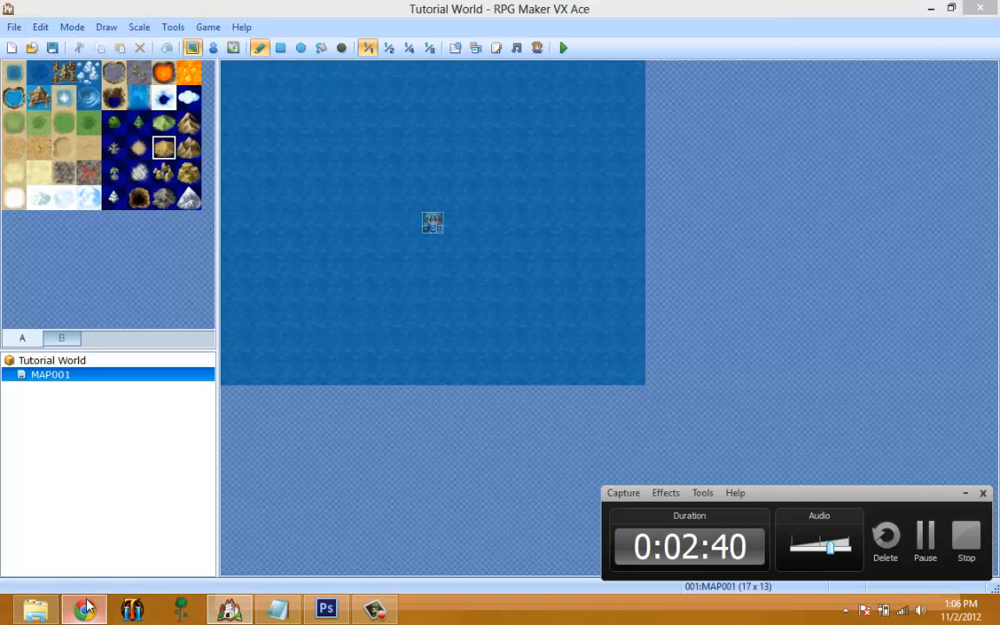
click(83, 608)
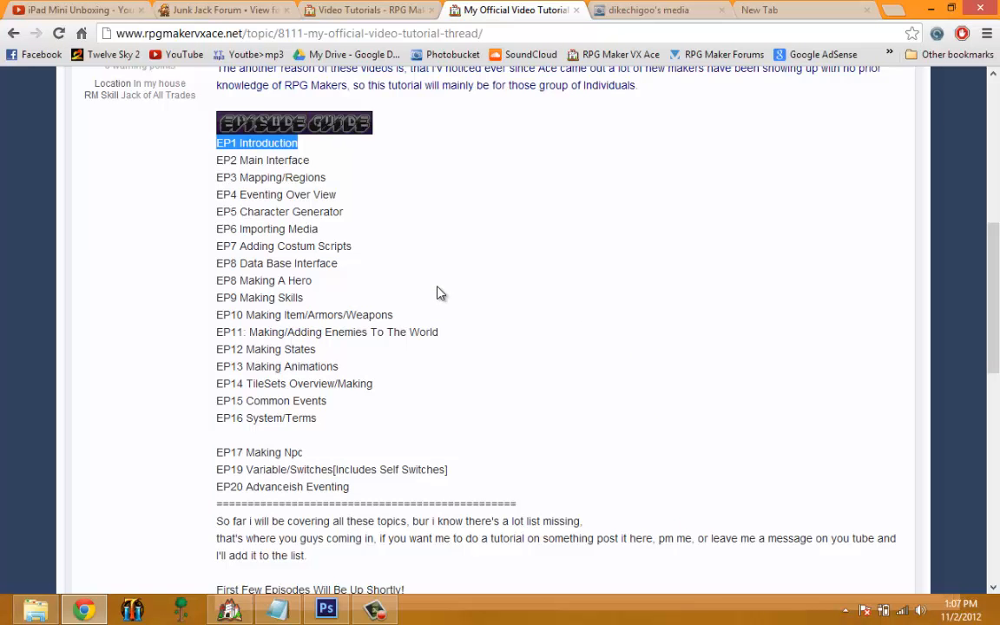
scroll(down, 3)
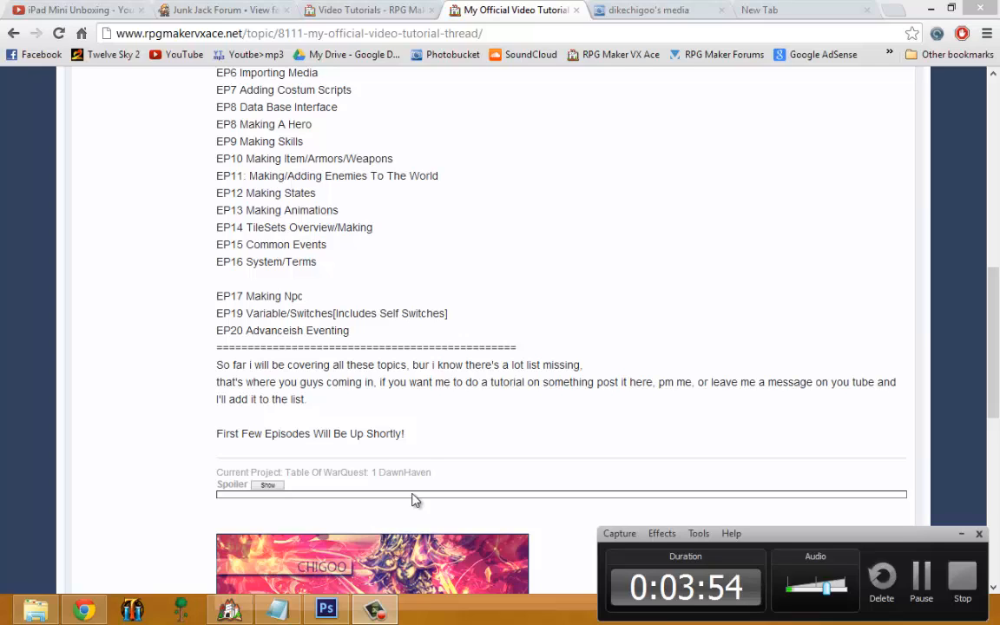
mouse_move(302, 246)
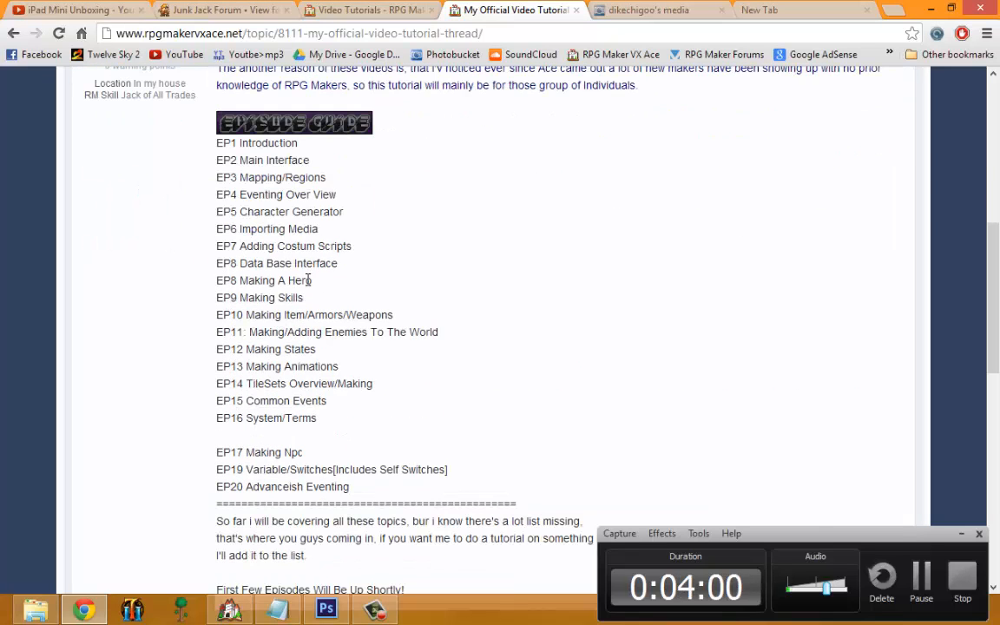
scroll(down, 3)
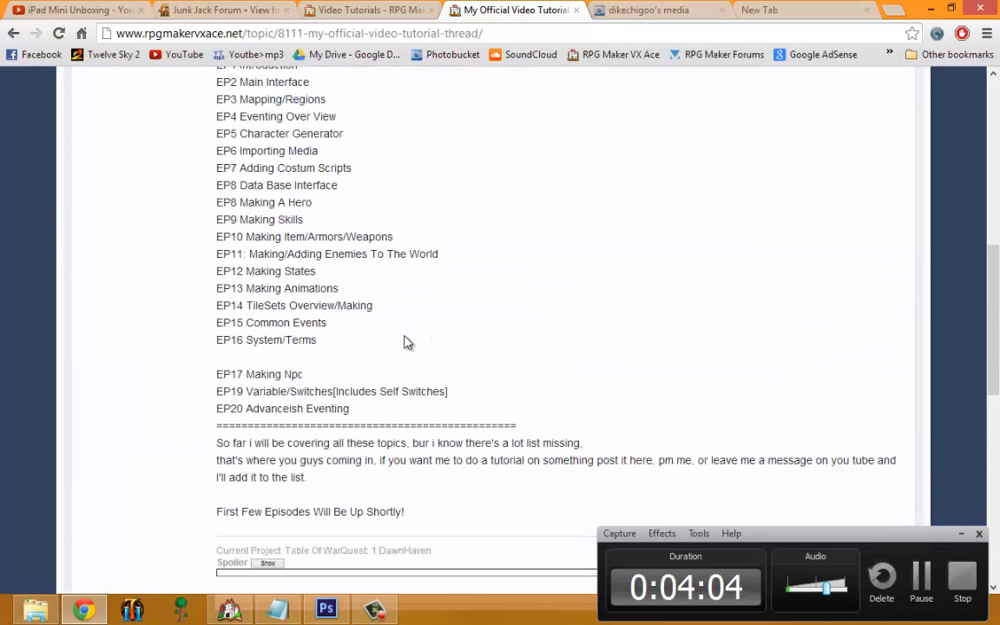
scroll(up, 3)
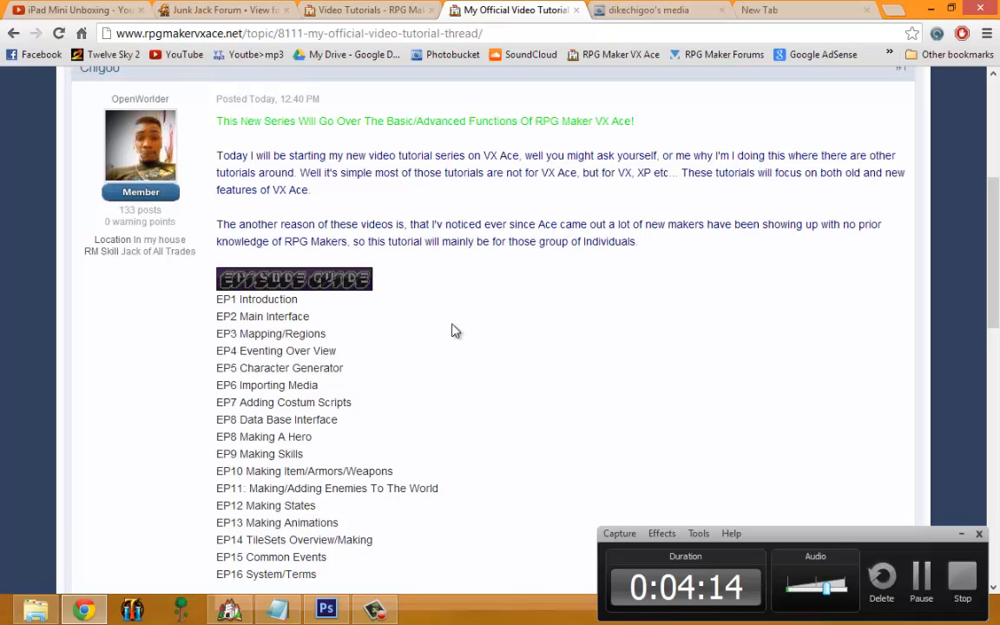
scroll(down, 3)
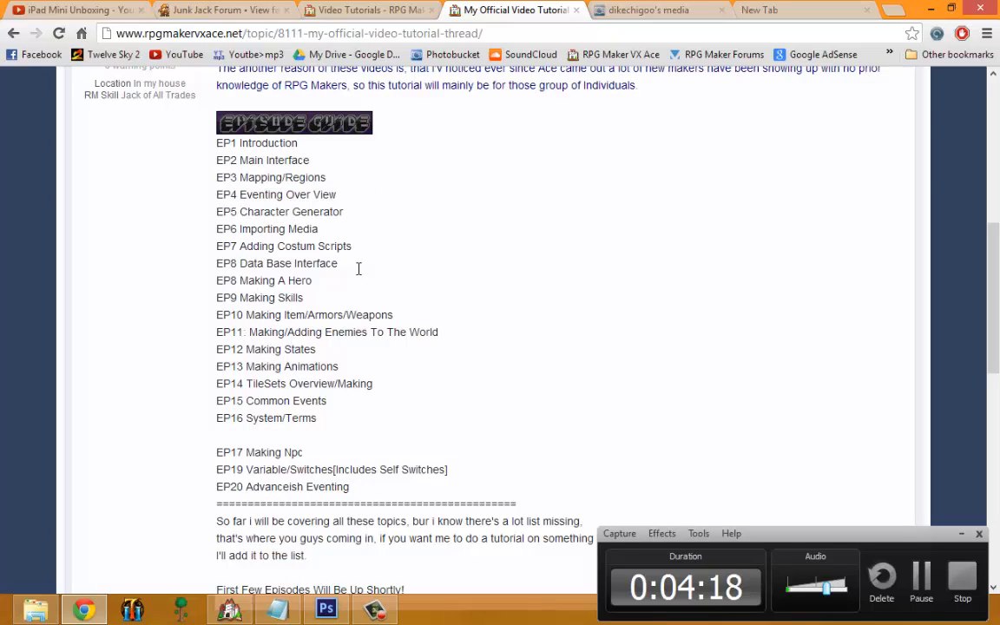
scroll(down, 3)
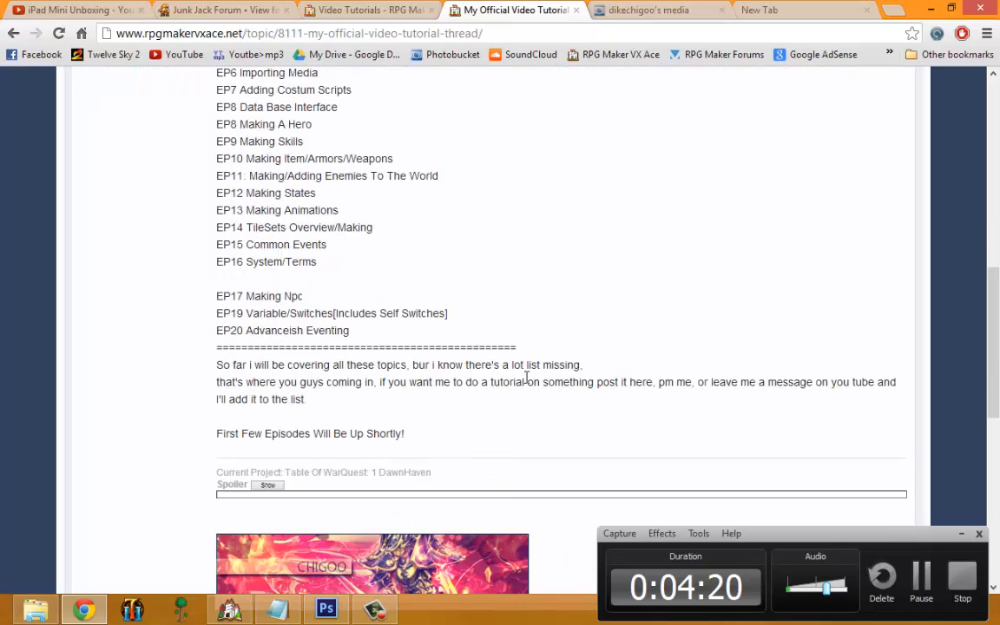
mouse_move(573, 365)
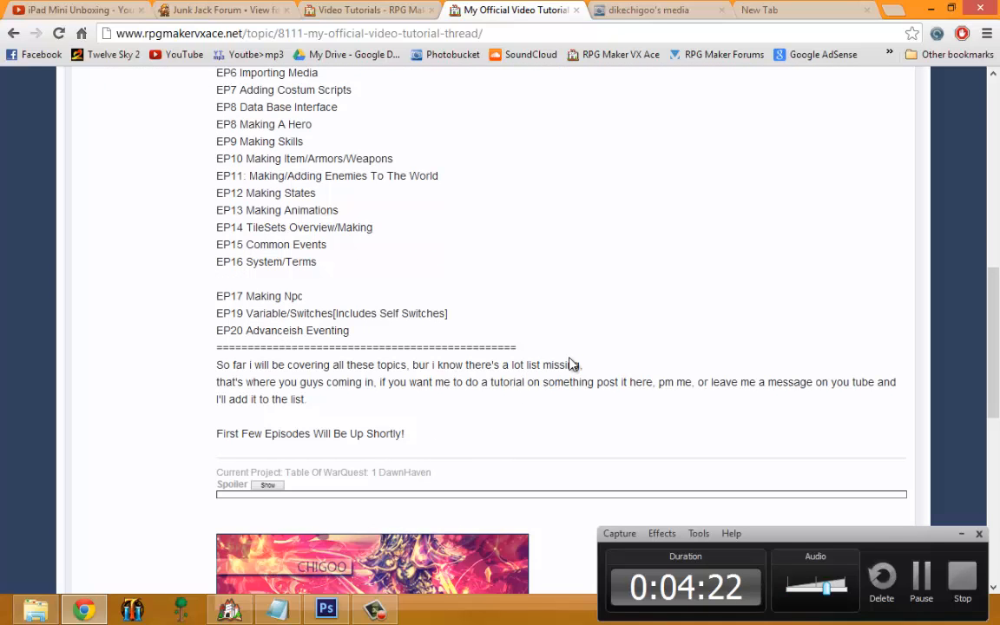